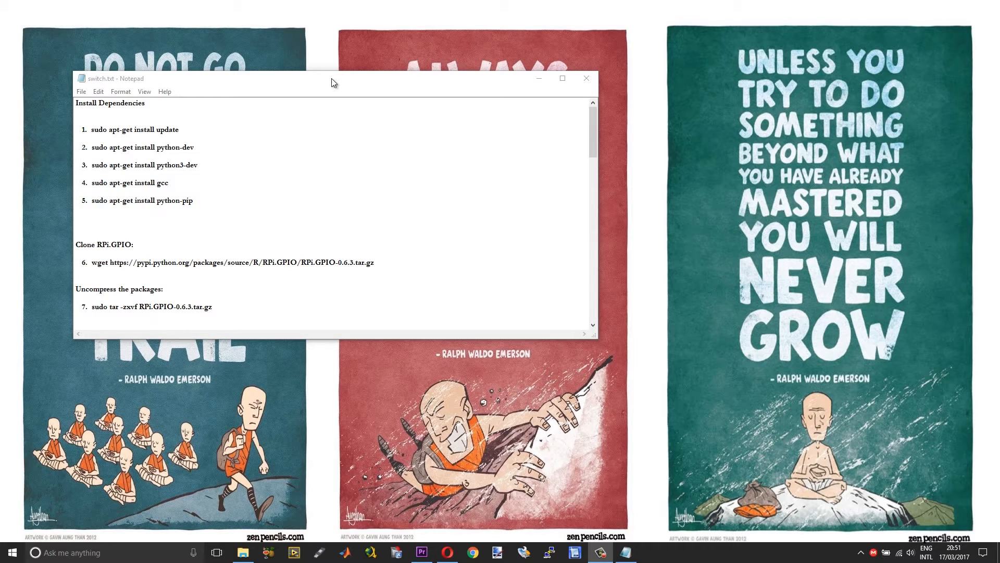
mouse_move(414, 194)
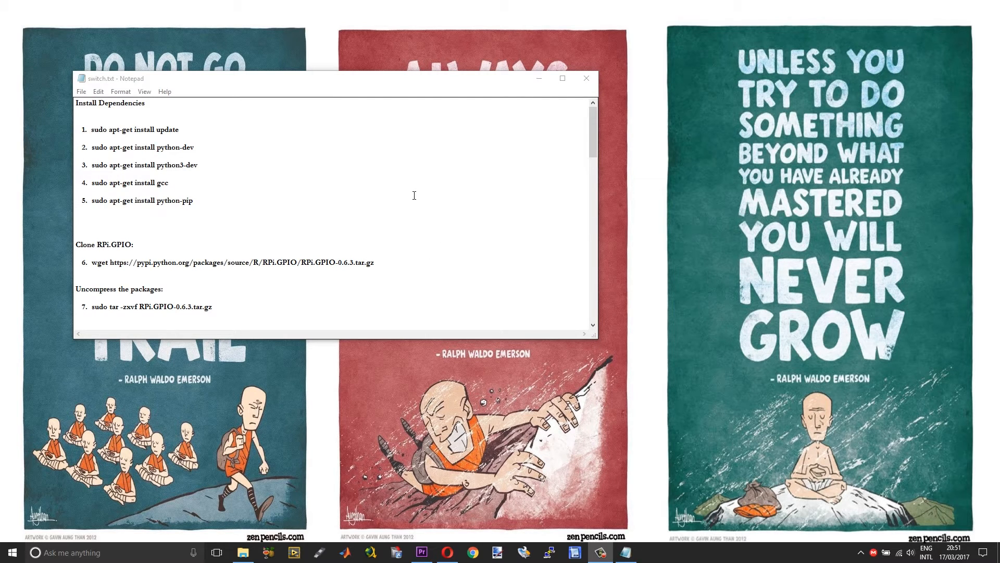
mouse_move(395, 223)
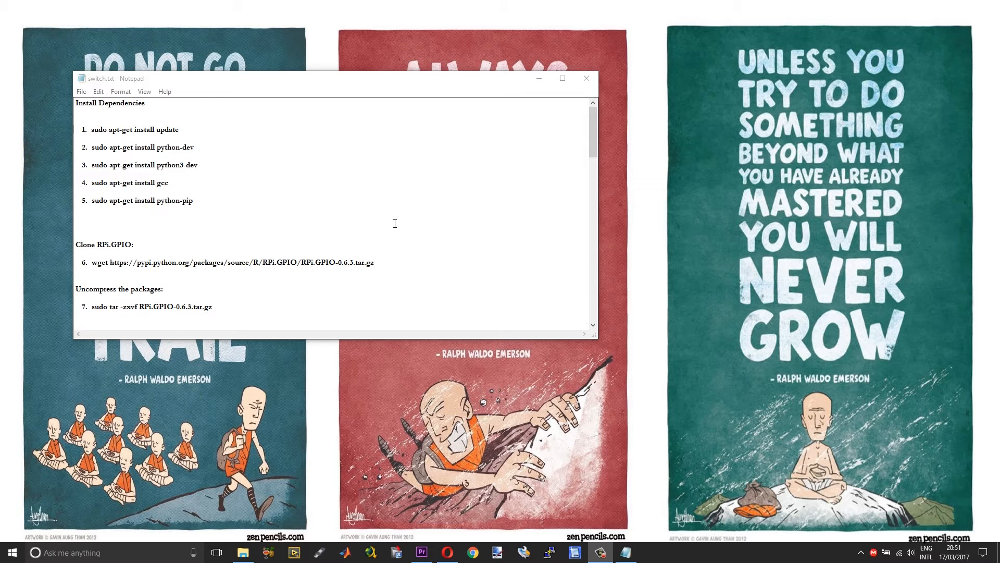
Step: Connect over SSH to the Pi at 192.168.1.146 and log in as user pi
left_click(650, 553)
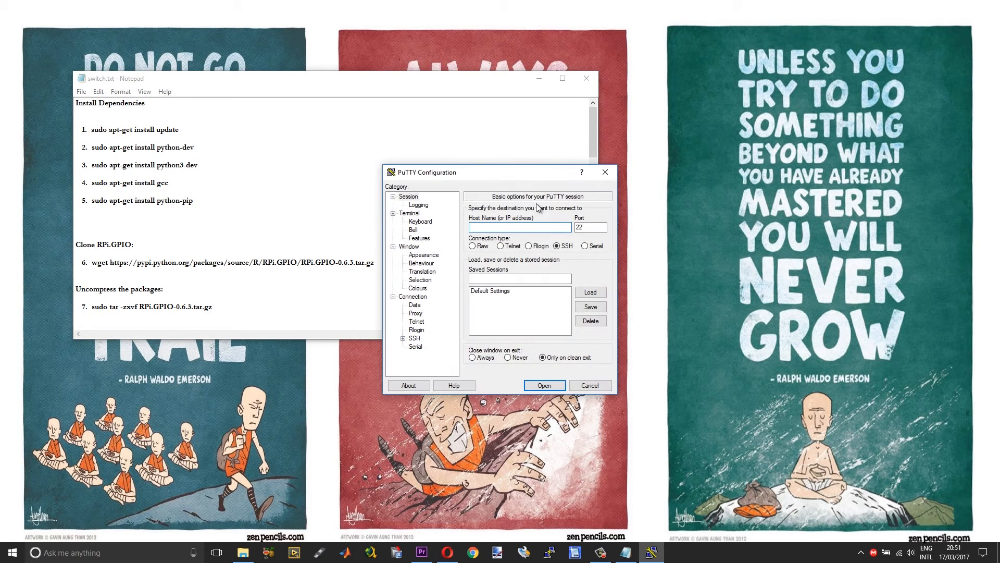
type("1")
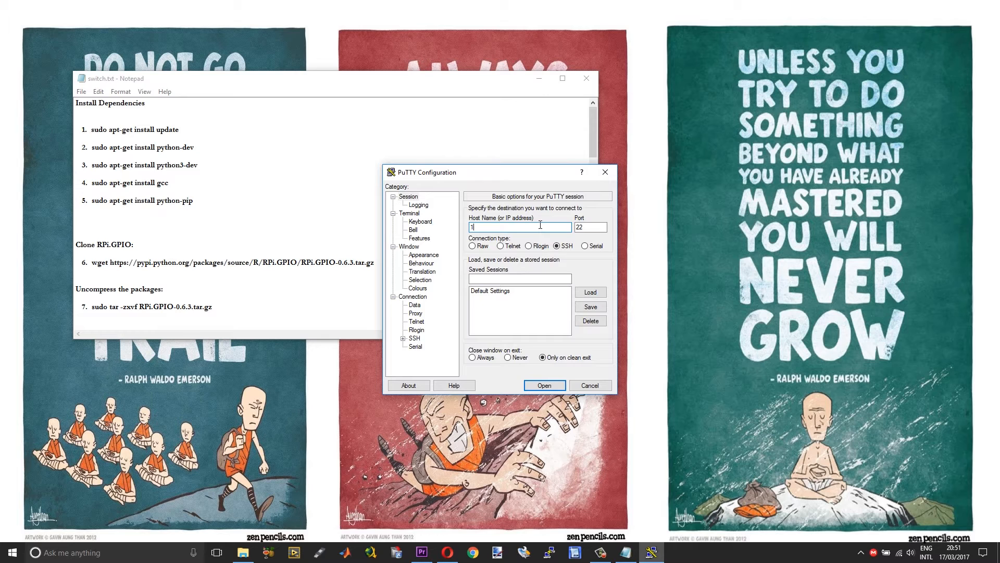
type("92.14")
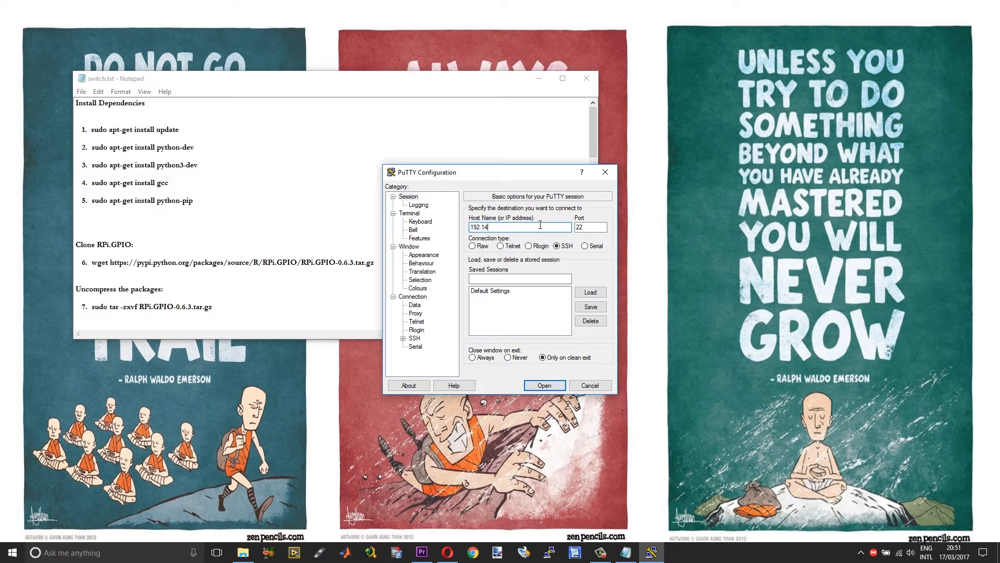
key("Backspace")
type("68.1.")
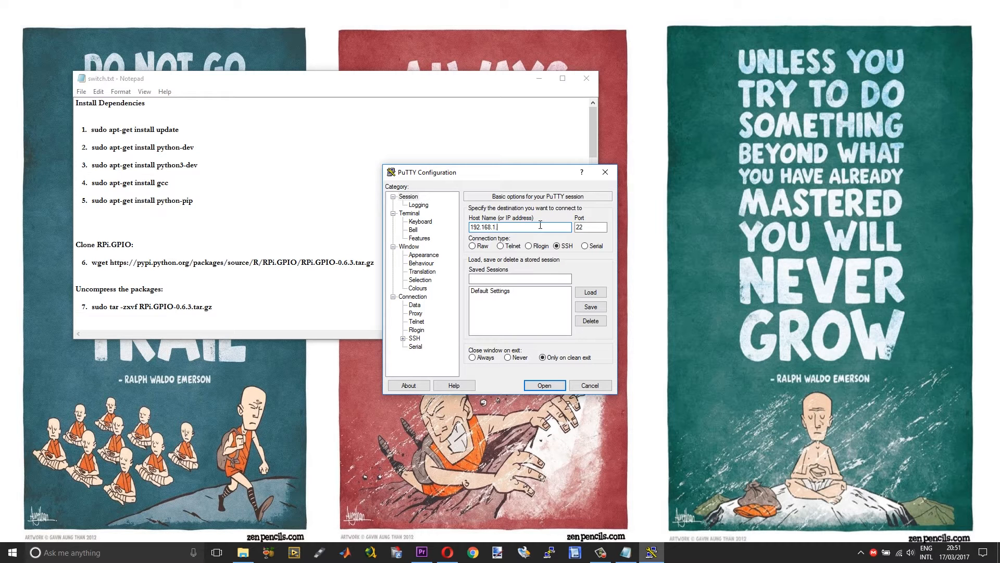
left_click(544, 384)
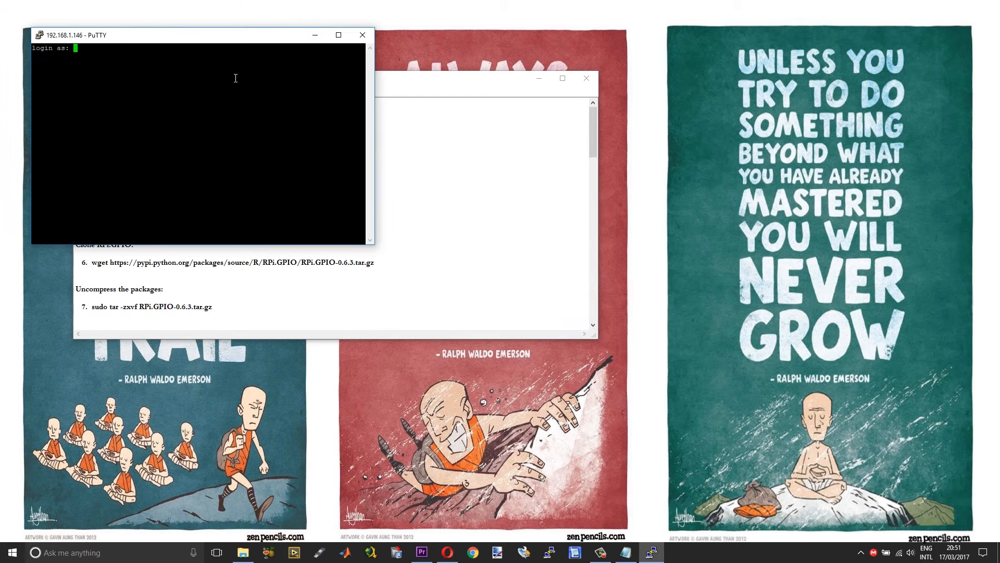
type("pi")
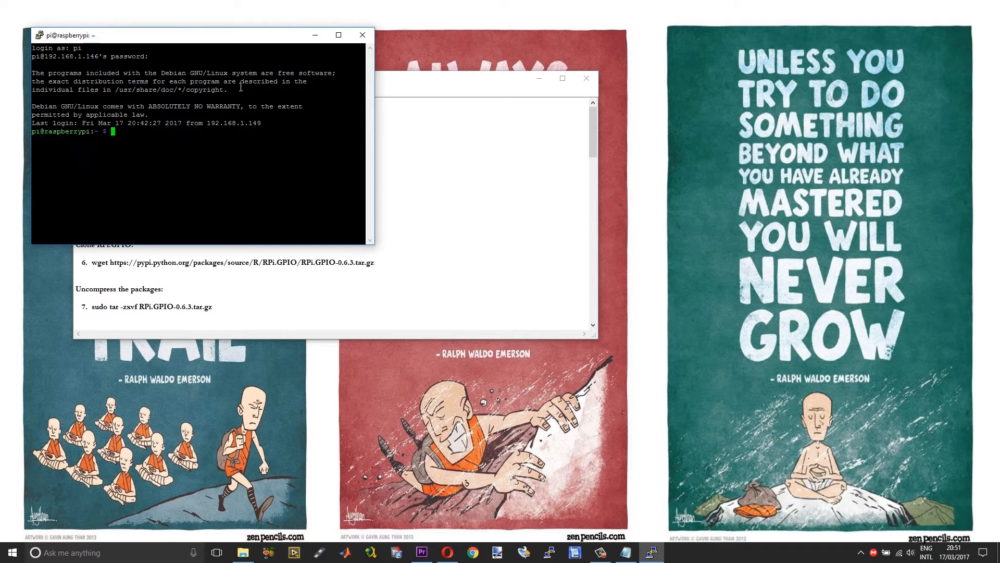
mouse_move(348, 140)
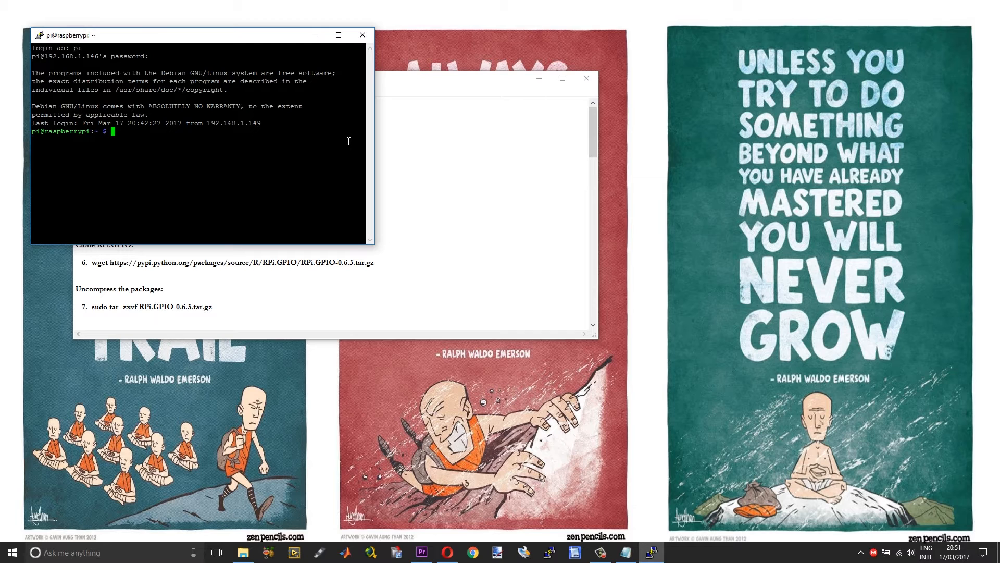
Step: Launch sudo raspi-config and navigate its menus back to the main menu
type("sudo")
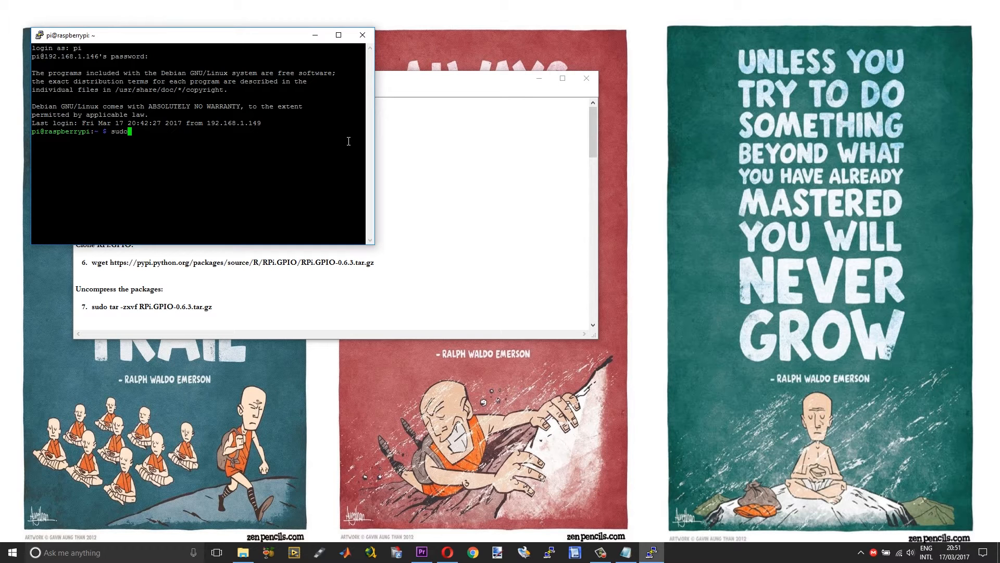
type("raspi")
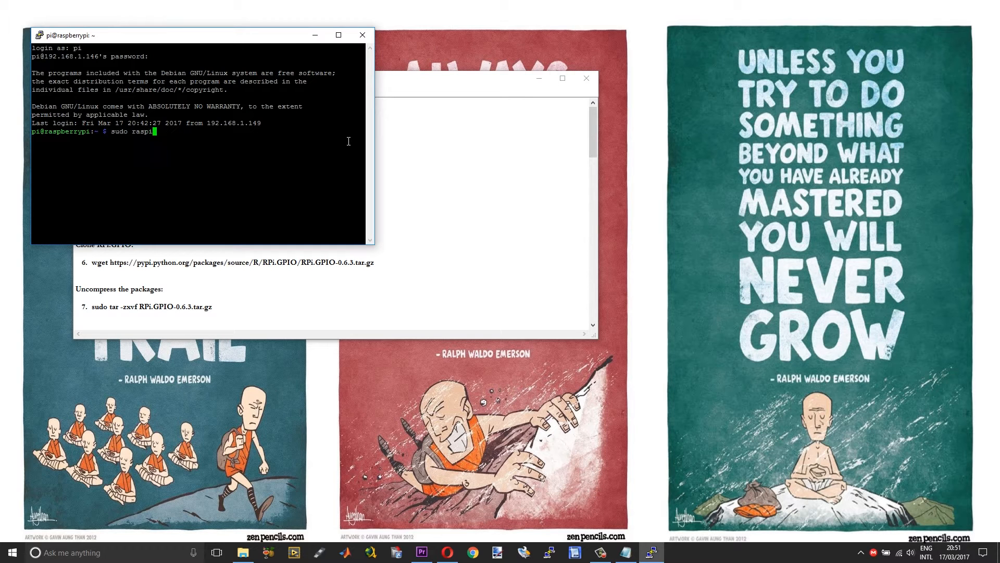
type("-confi")
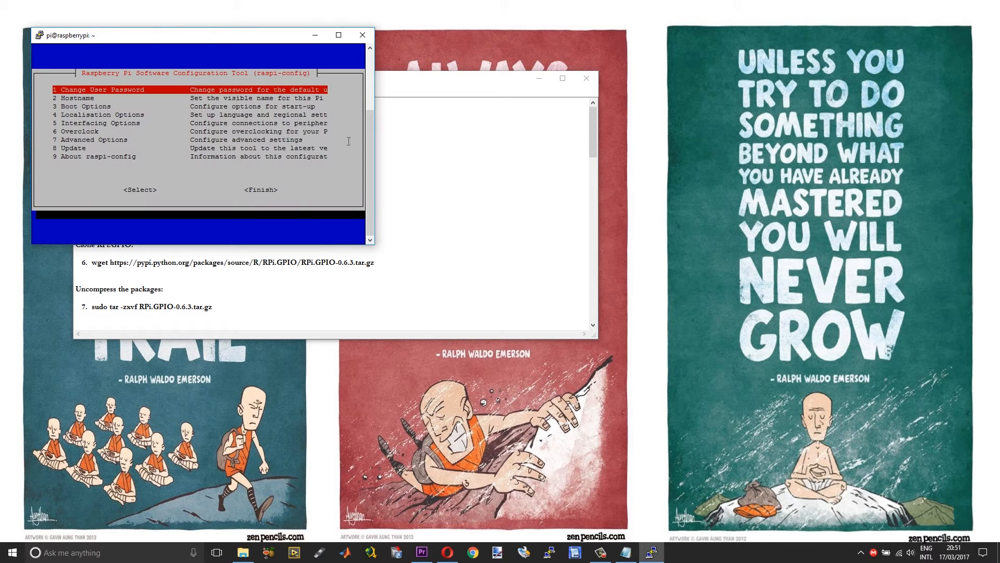
key("Down")
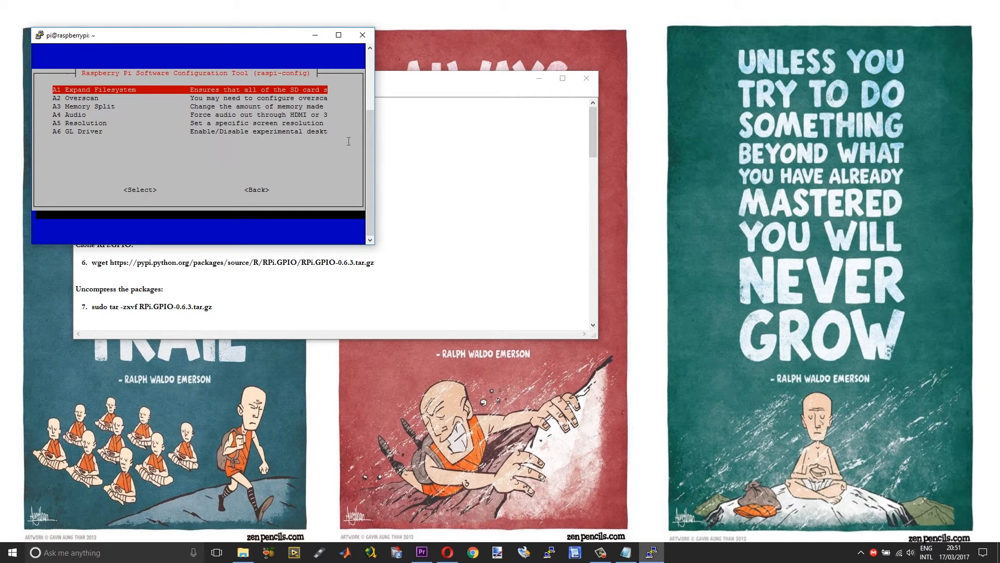
key("Tab")
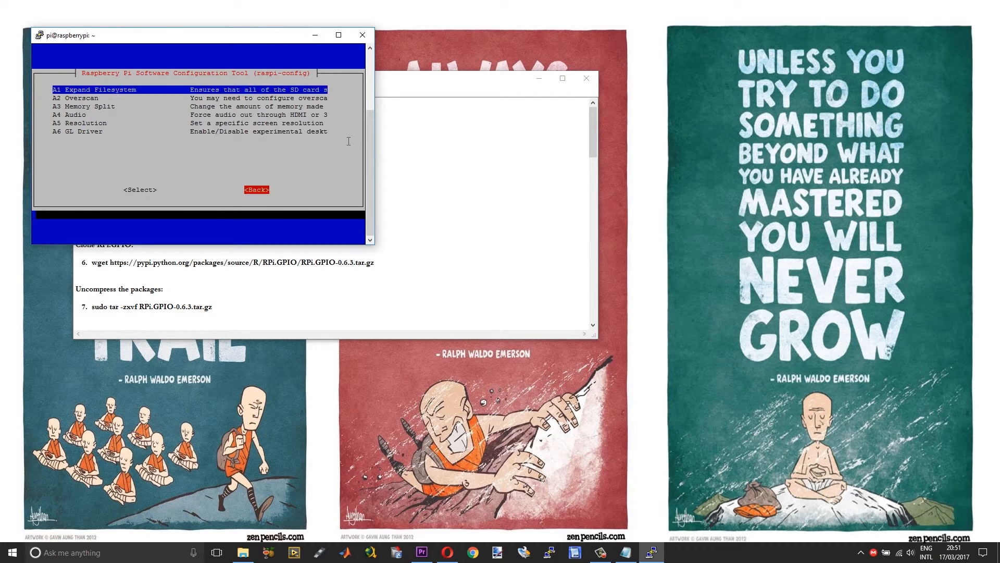
left_click(256, 190)
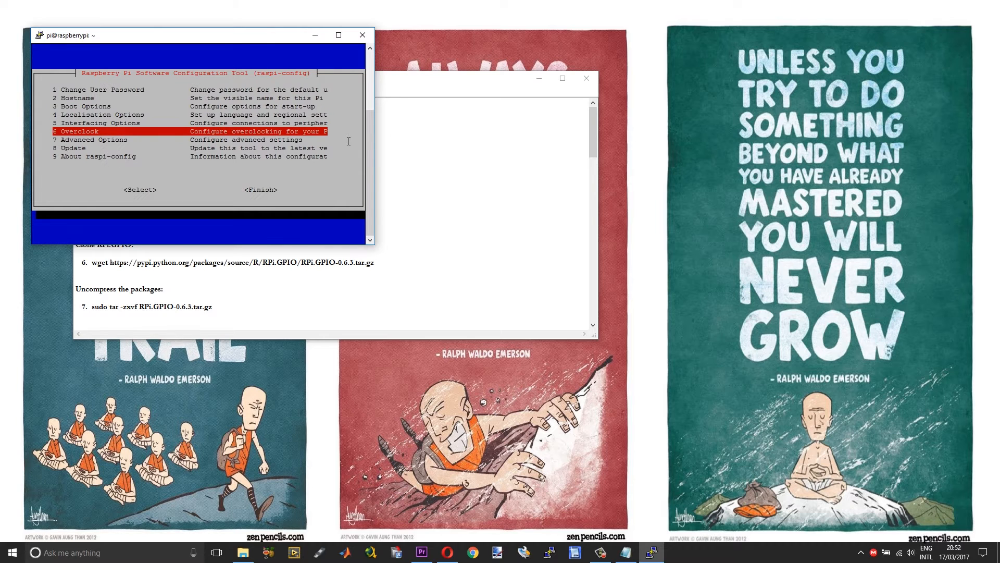
Step: Under Interfacing Options > Serial, enable the serial login shell and confirm the status message
key("up")
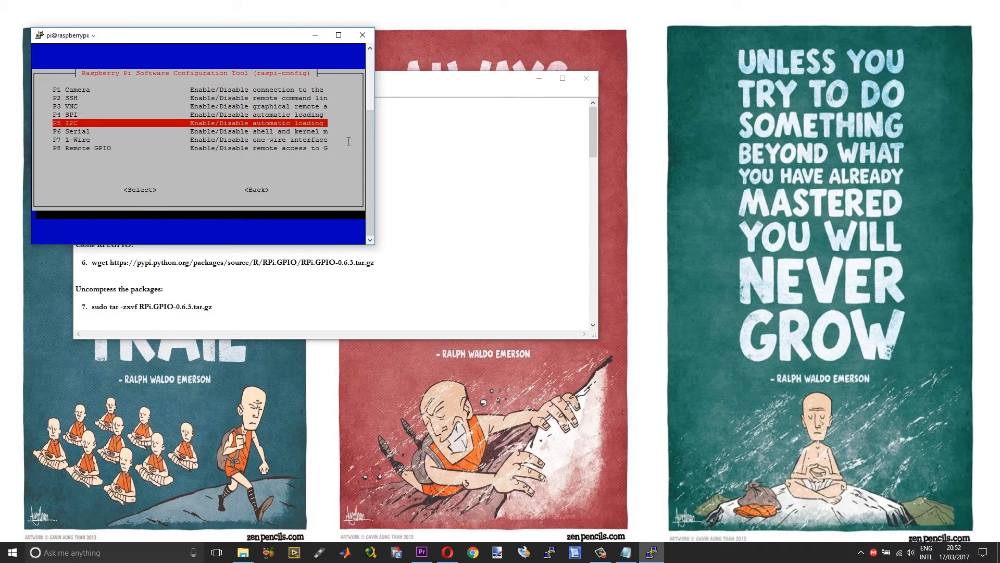
key("Down")
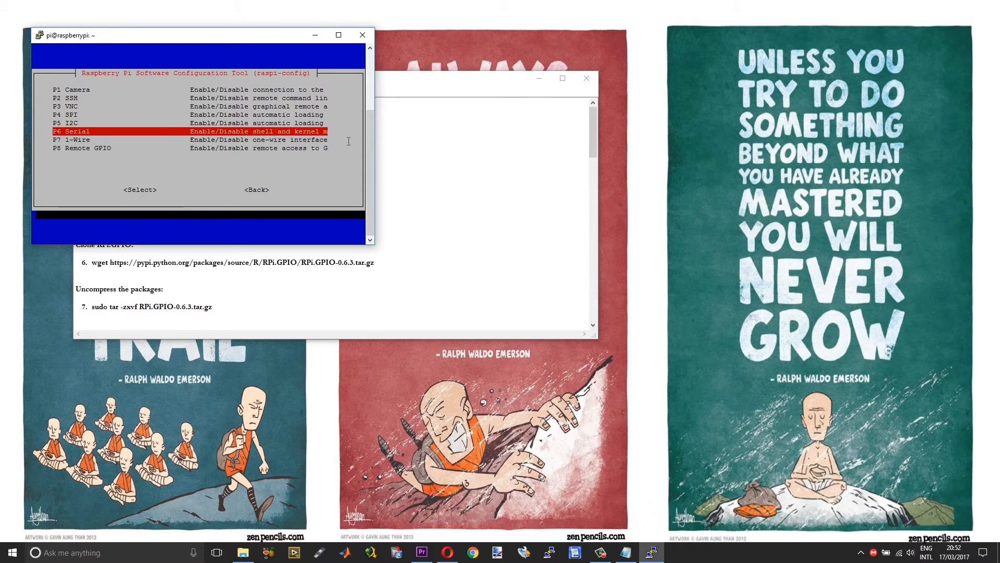
left_click(140, 190)
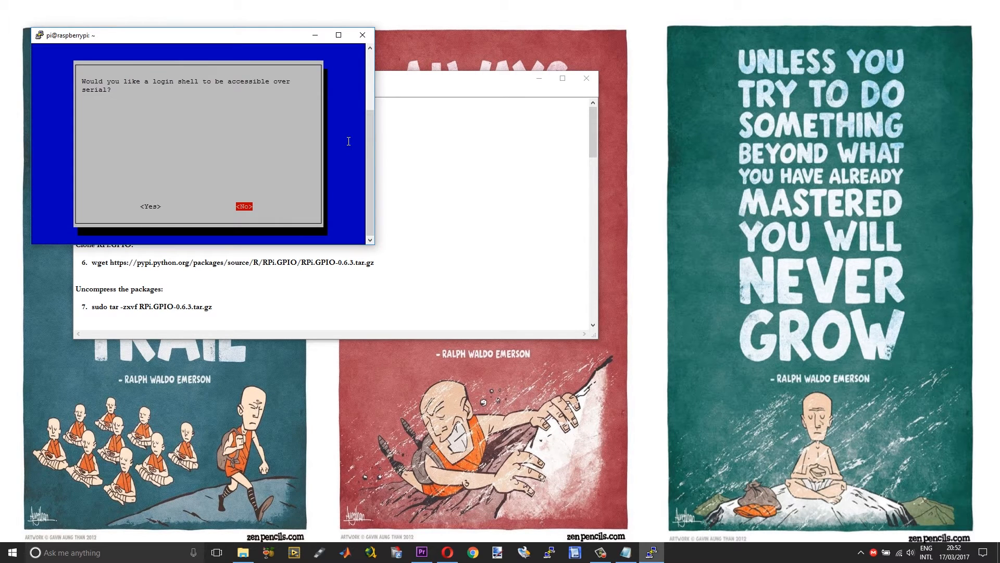
left_click(244, 206)
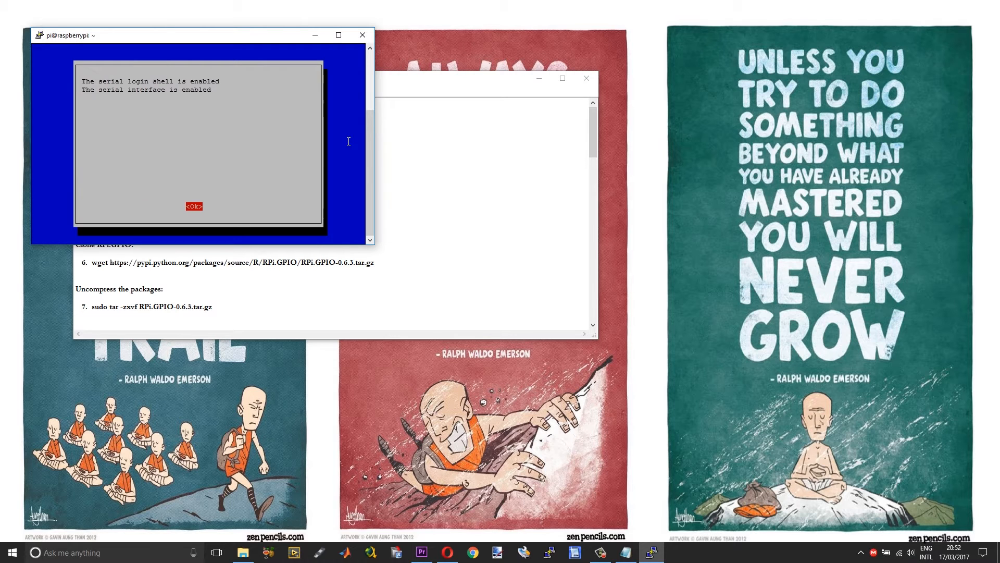
left_click(194, 206)
type("192.168.1.")
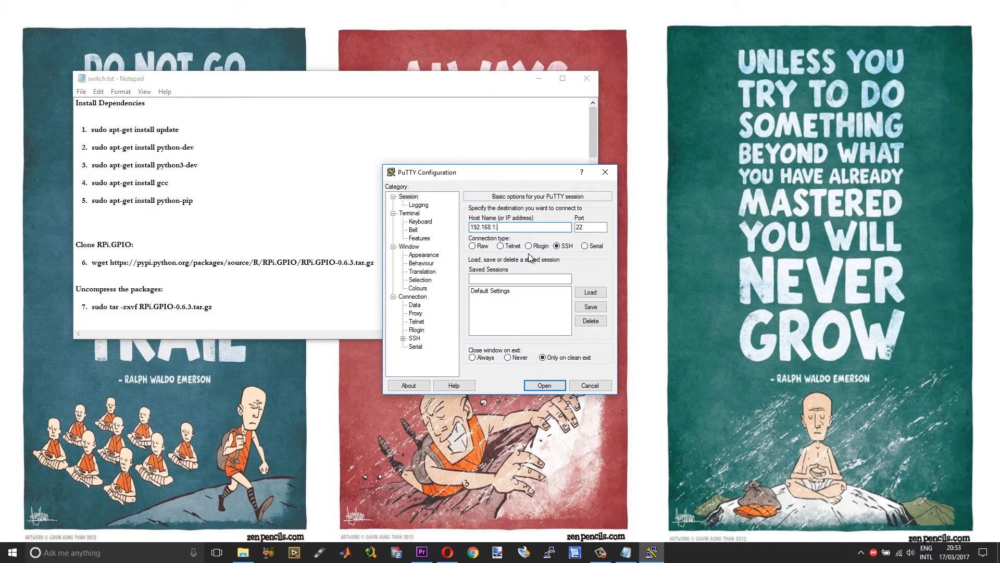
Step: Reopen the session to the Pi, log in as pi and place the terminal beside the notes
left_click(544, 384)
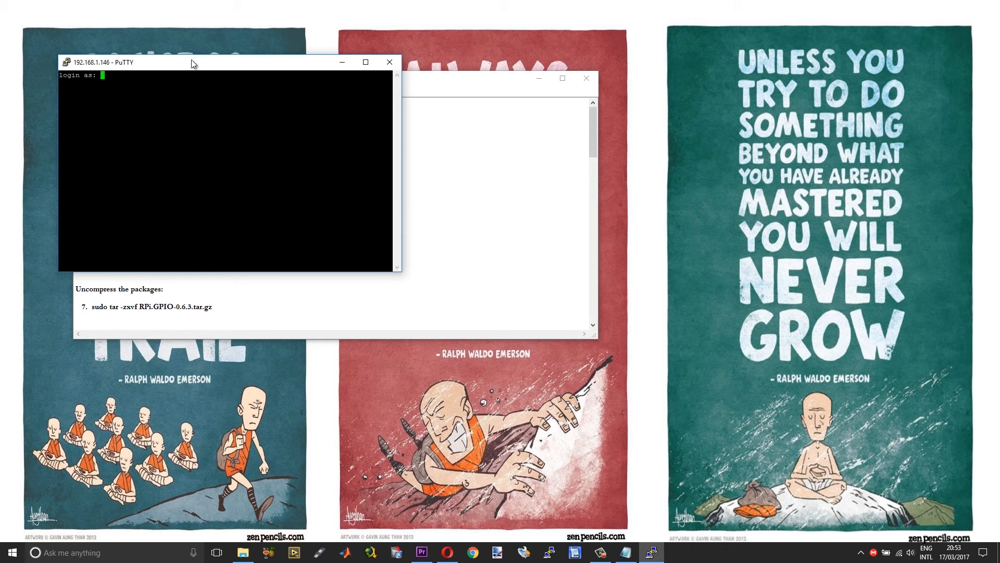
type("pi")
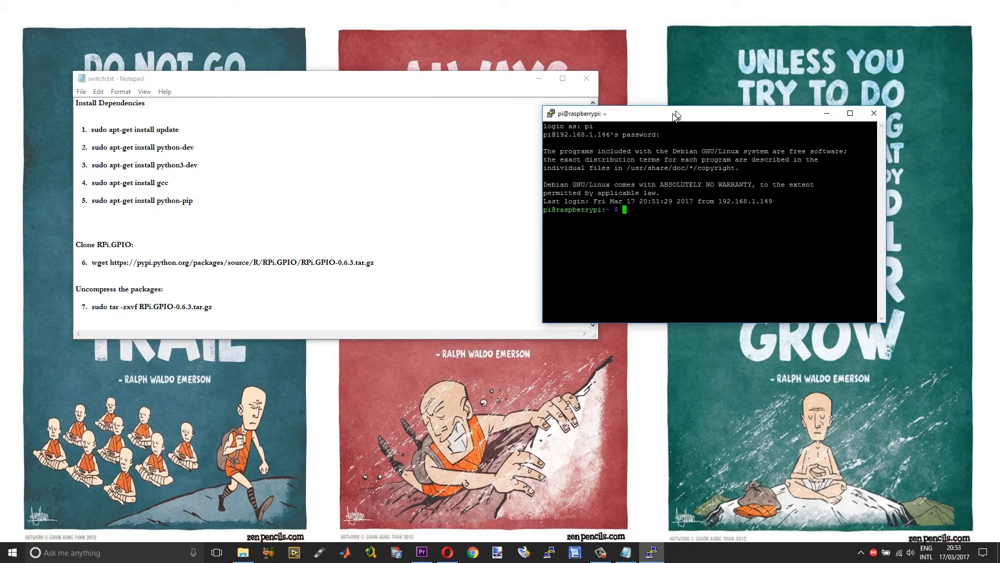
left_click_drag(675, 113, 675, 117)
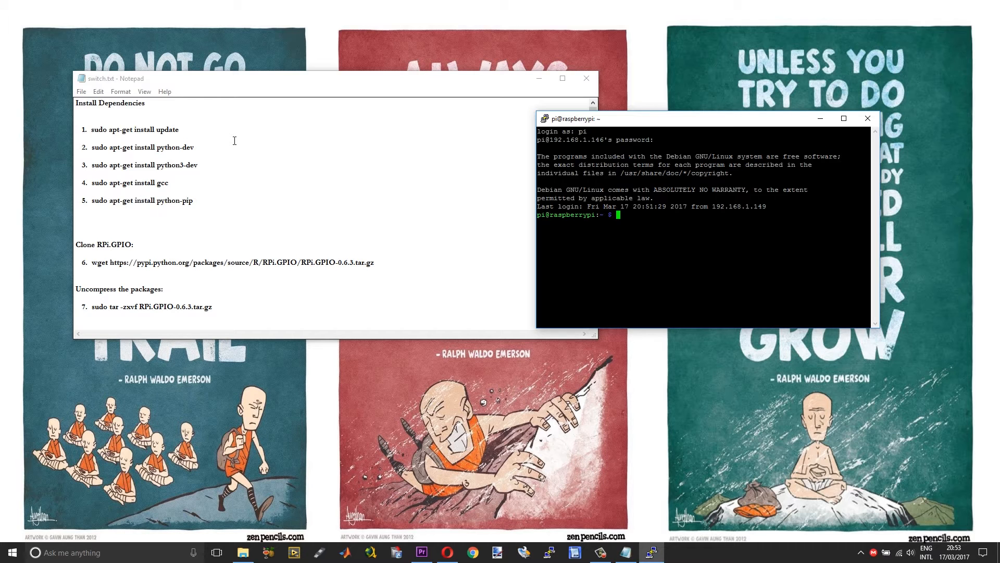
mouse_move(528, 319)
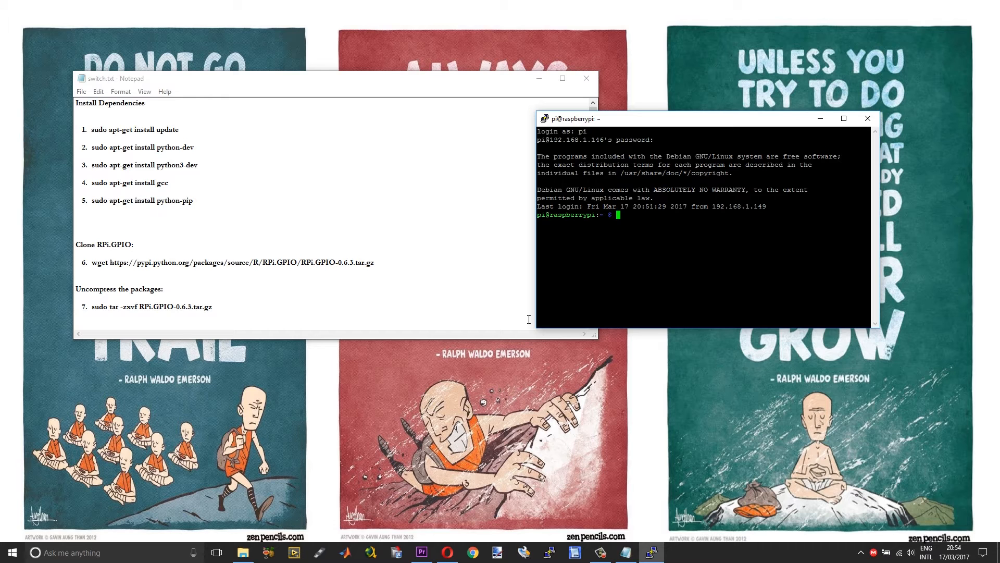
mouse_move(222, 199)
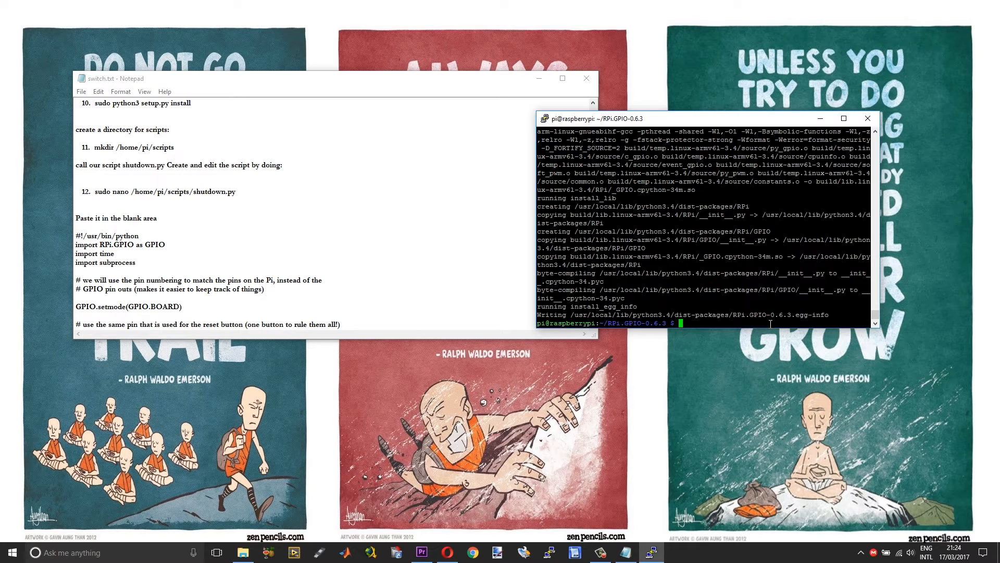
Step: Create the /home/pi/scripts directory with mkdir
type("mkdir /home/pi/scripts")
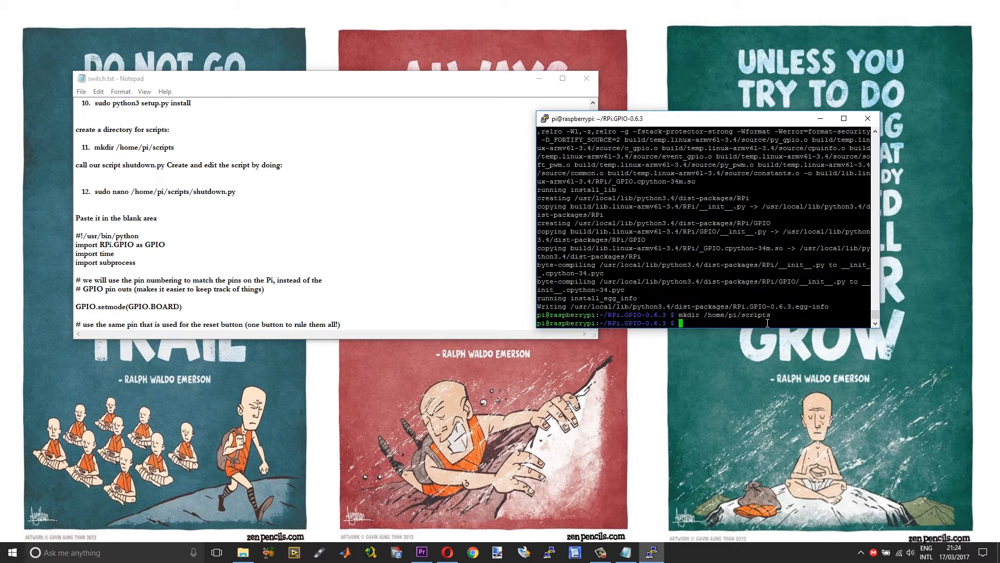
Step: Start sudo nano on a new /home/pi/scripts/shutdown.py file
left_click(379, 242)
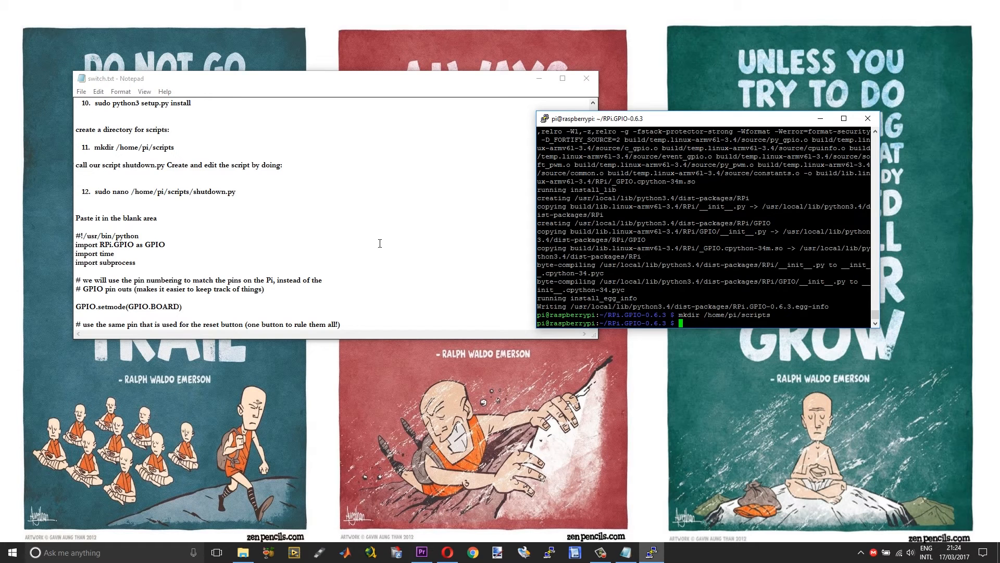
mouse_move(221, 220)
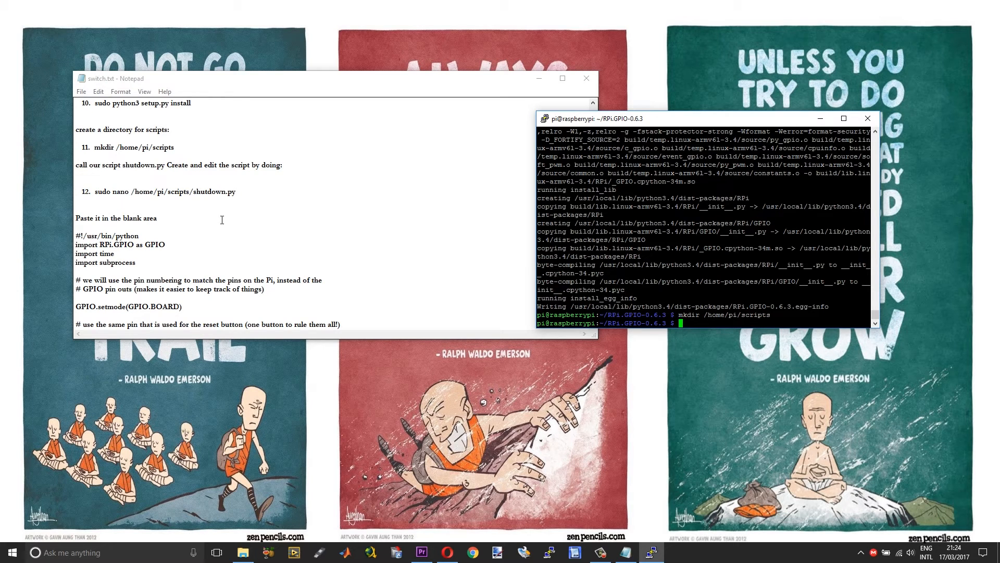
double_click(164, 192)
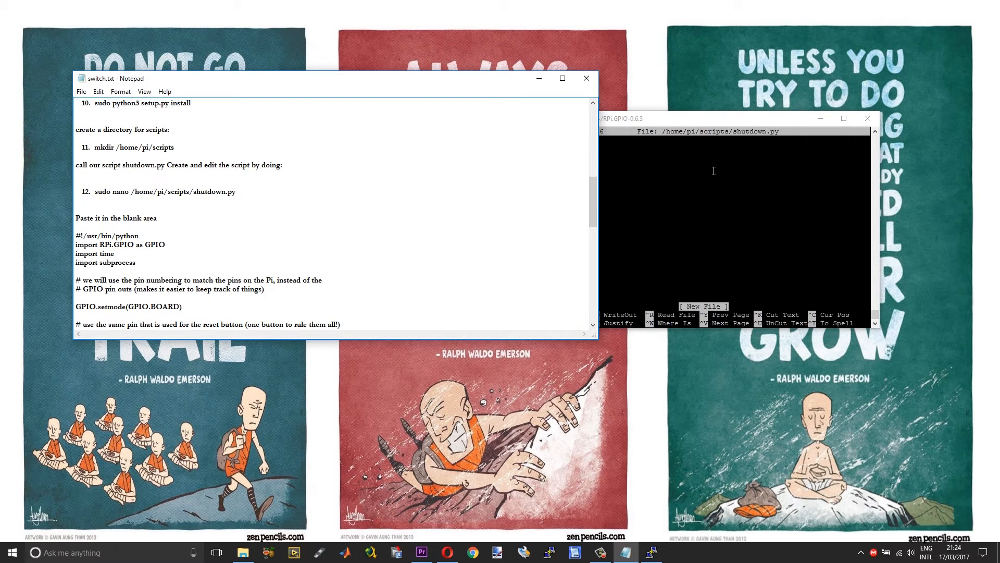
mouse_move(719, 159)
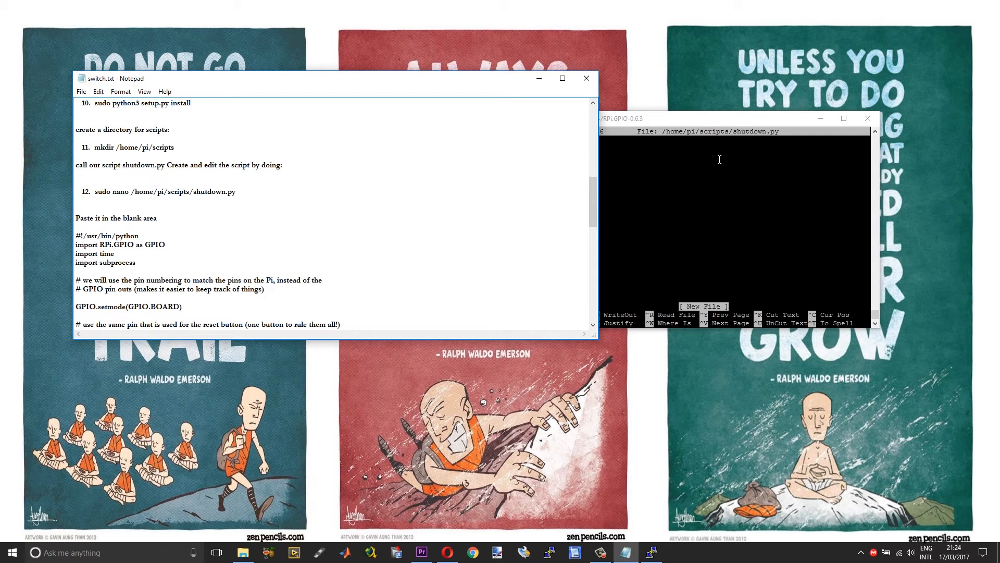
Step: Copy the GPIO shutdown script from the notes into nano, save shutdown.py and exit to the shell
scroll("down", 3)
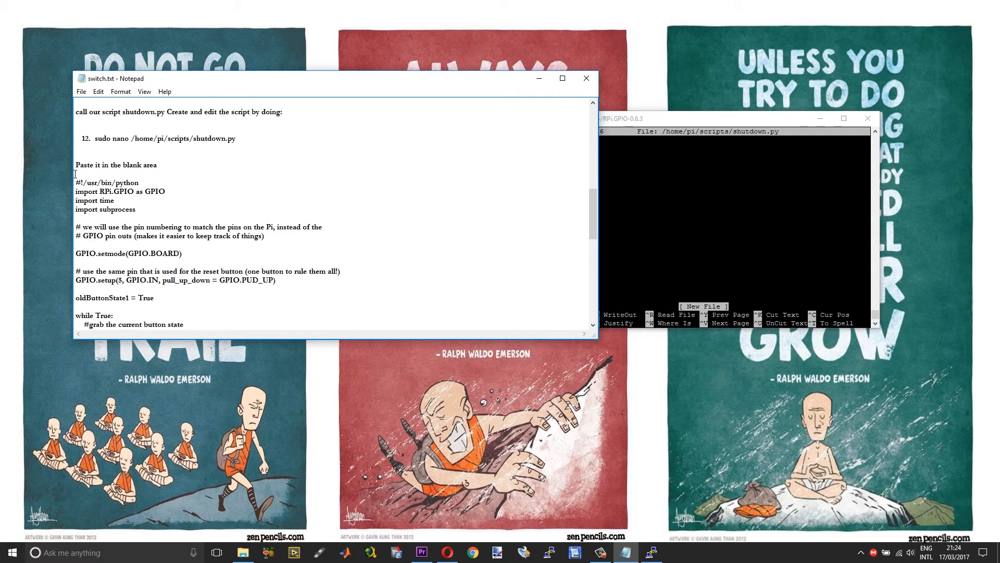
left_click_drag(76, 183, 158, 311)
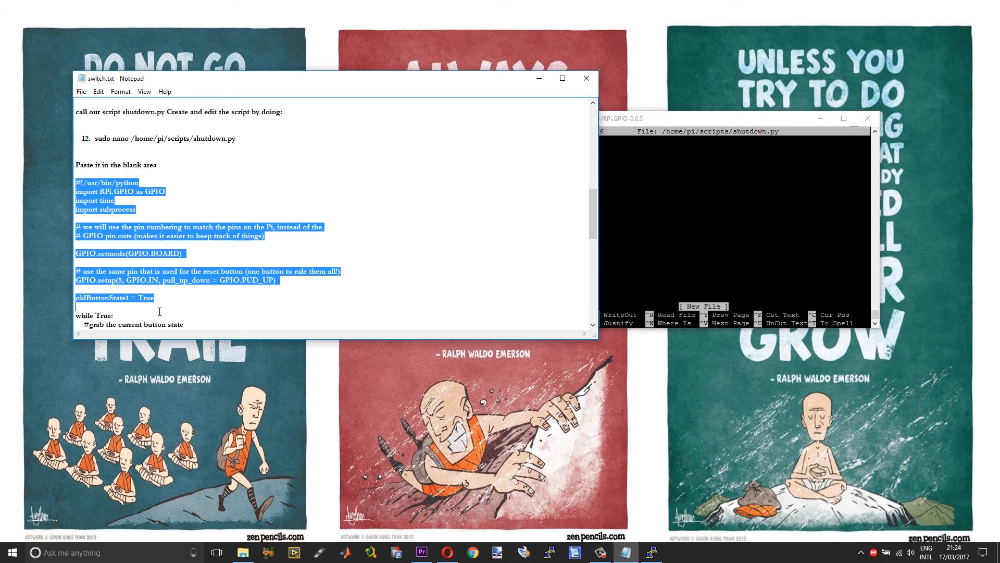
scroll("down", 3)
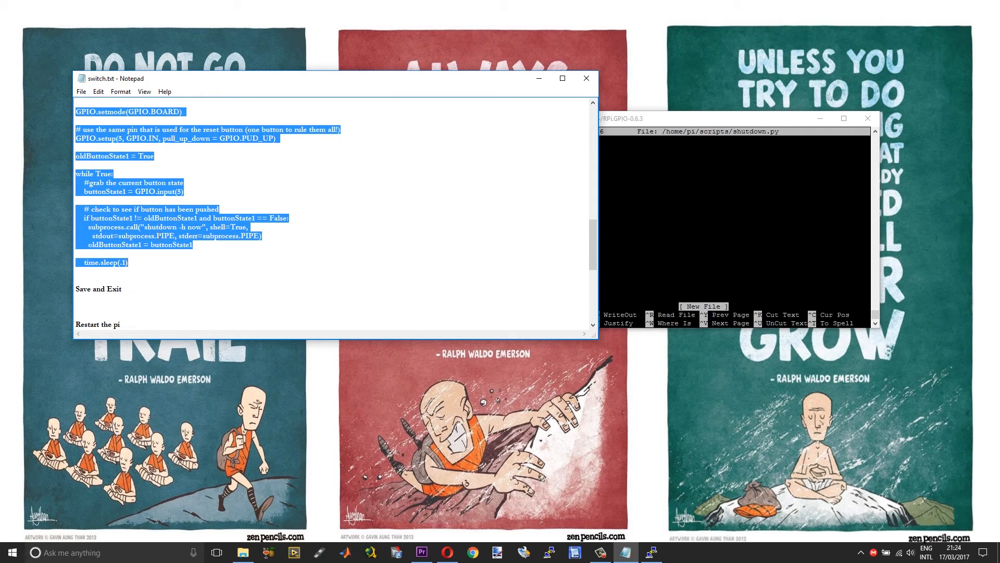
mouse_move(688, 226)
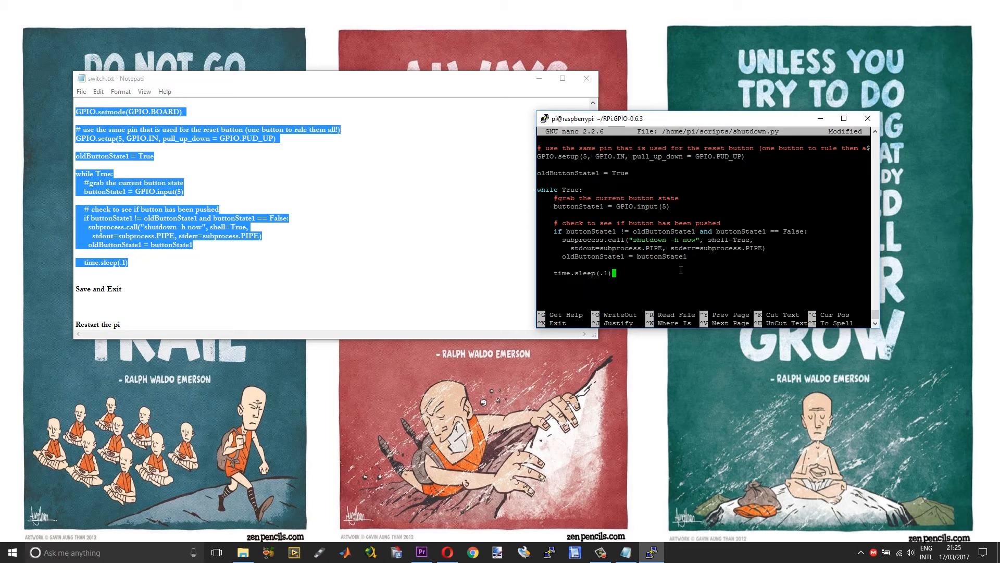
key("ctrl+x")
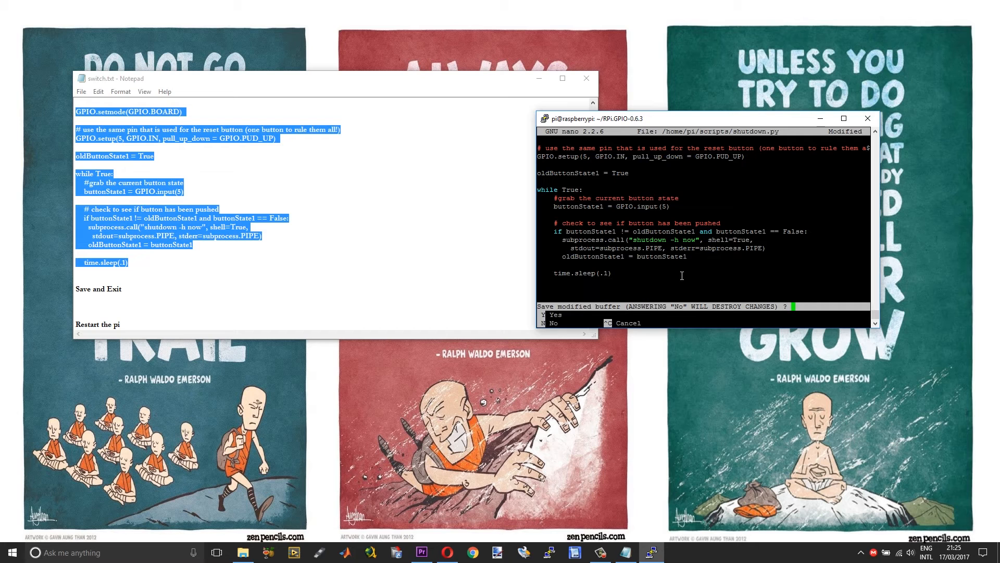
key("y")
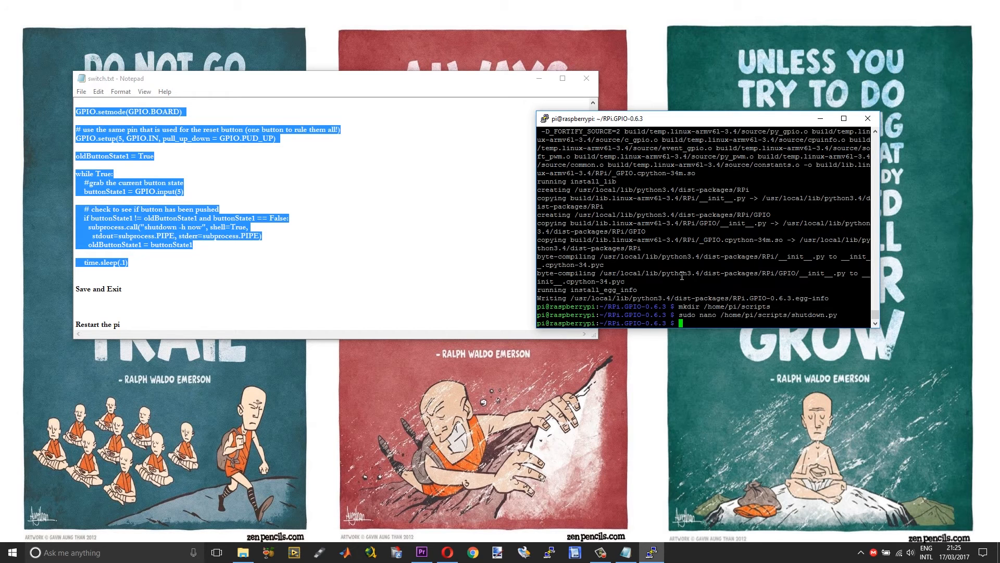
left_click(430, 273)
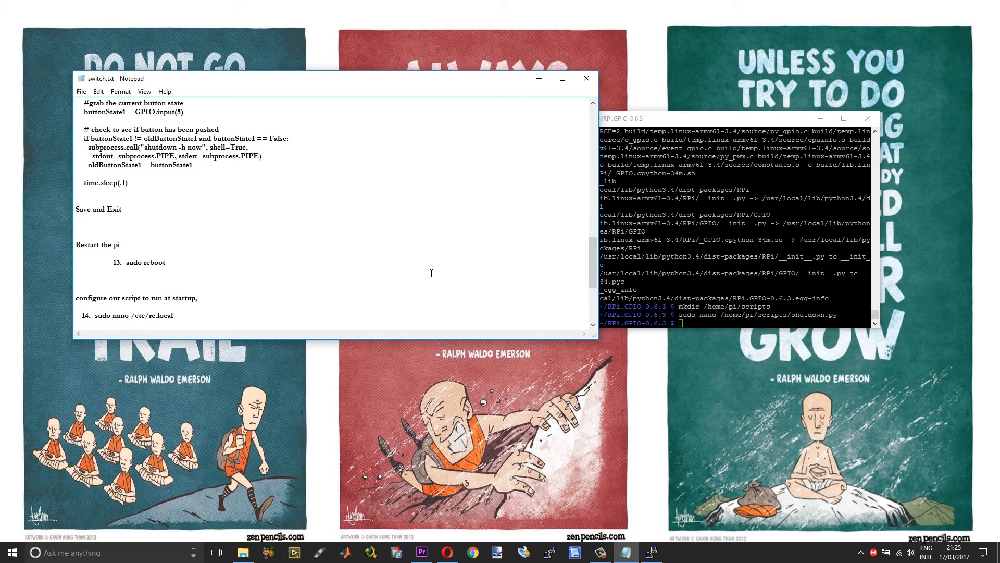
Step: Scroll the notes to the rc.local startup steps and begin a sudo command on the Pi
scroll("down", 3)
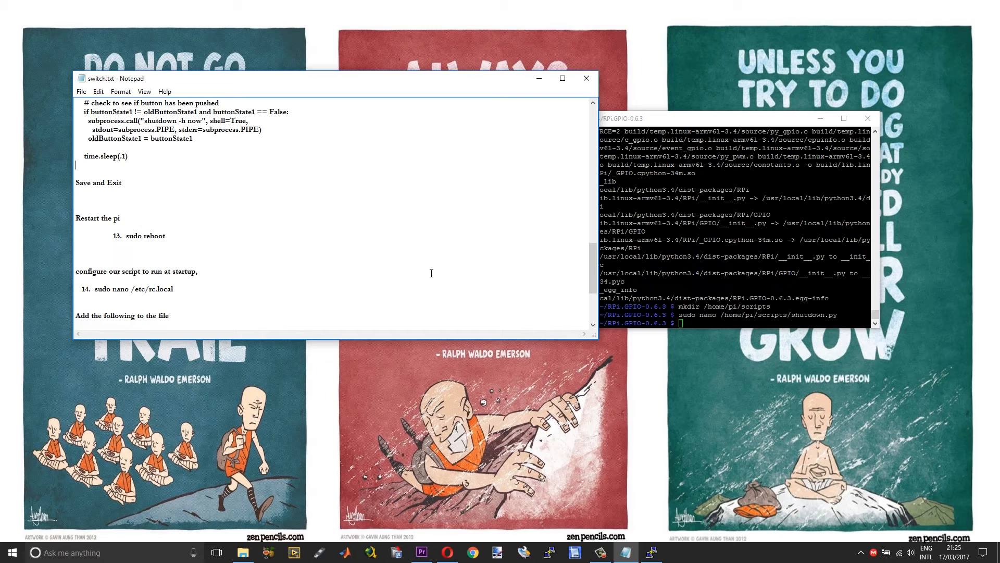
scroll("down", 3)
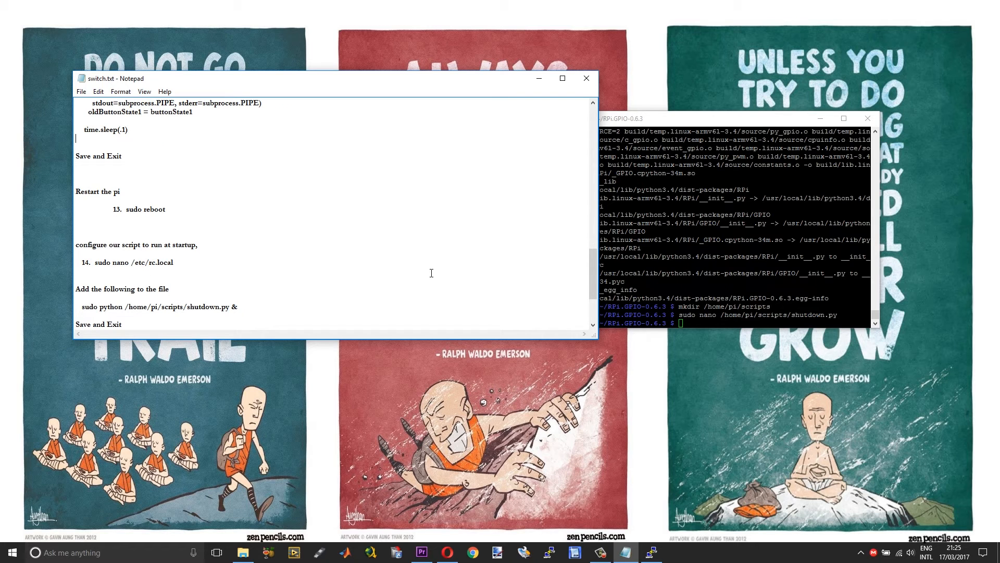
mouse_move(553, 317)
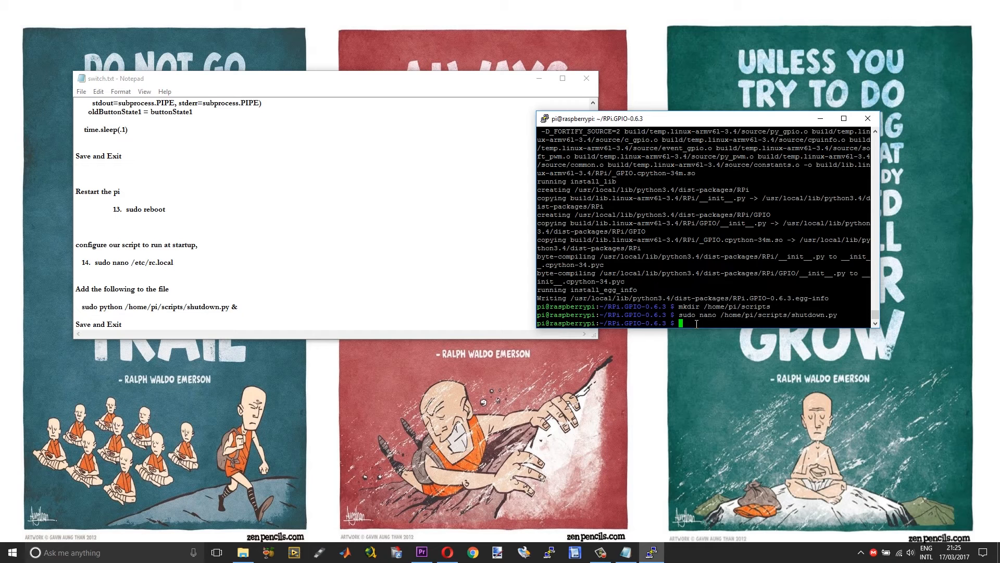
type("sudo")
type("192.168.1.")
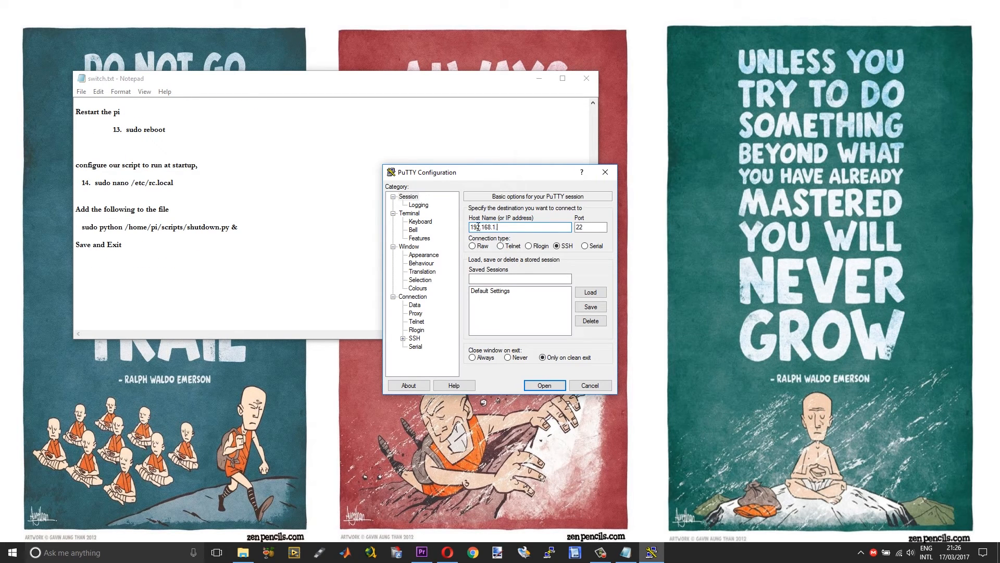
Step: Reconnect to 192.168.1.146 after the reboot, accept the host key and log in as pi
type("146")
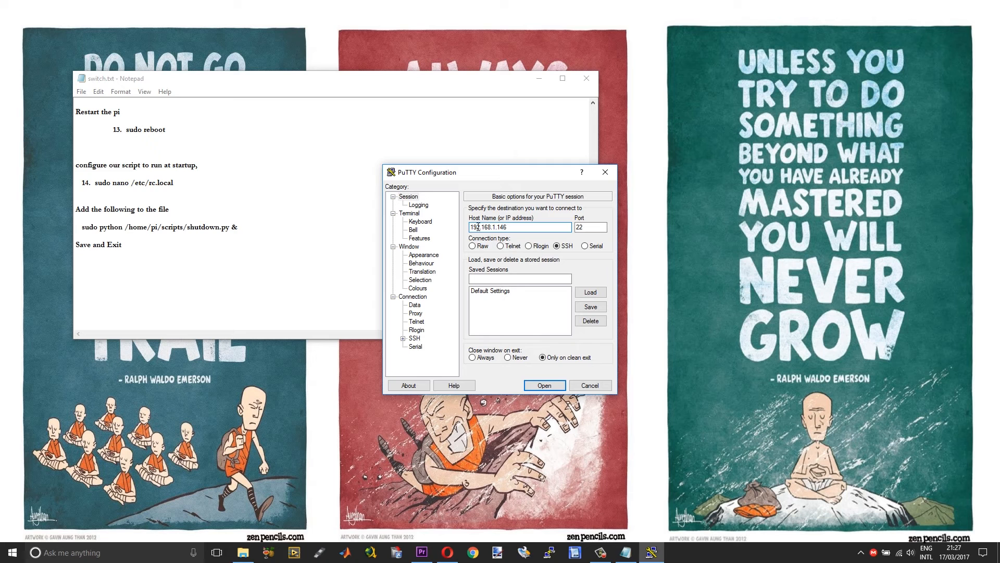
left_click(544, 384)
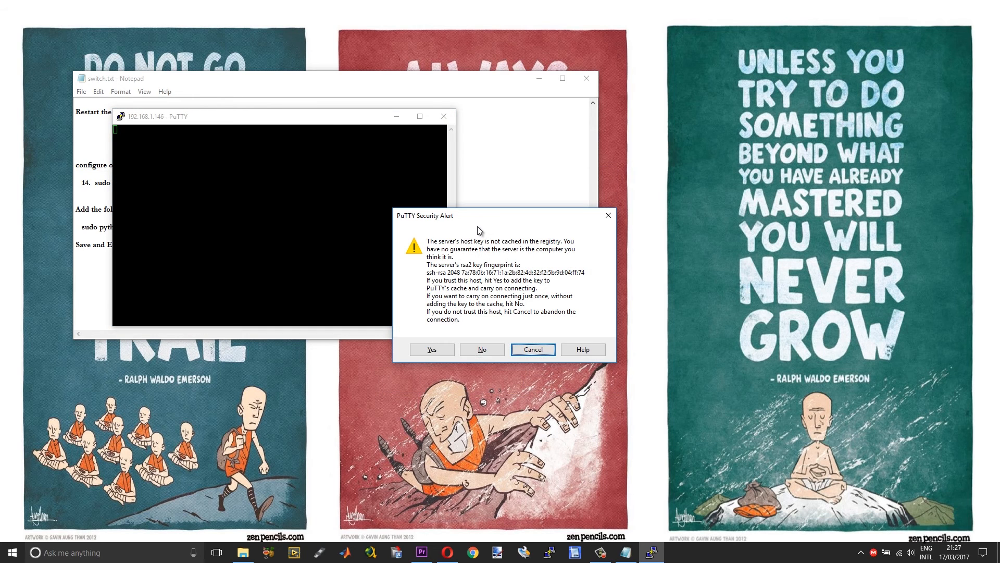
left_click(432, 349)
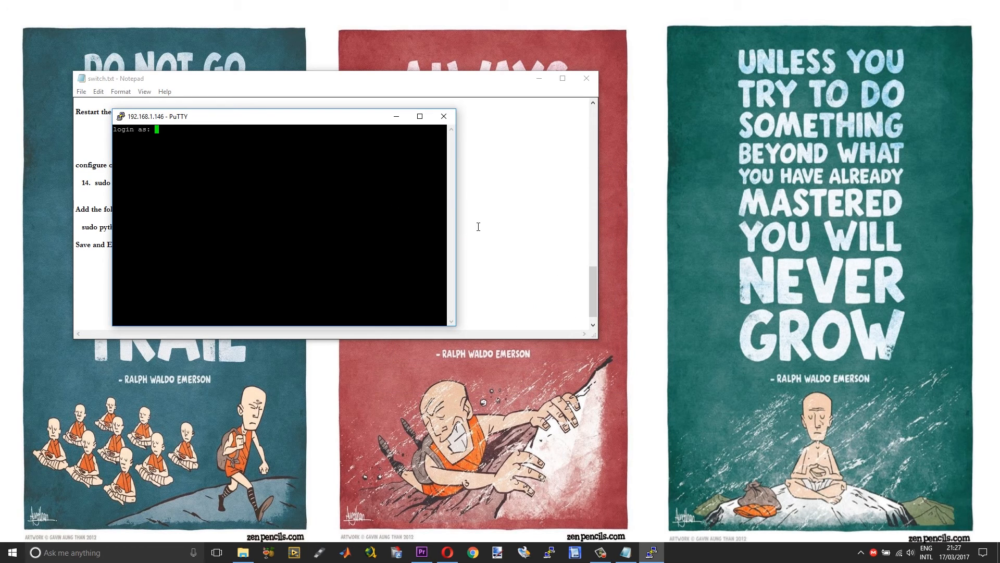
type("pi")
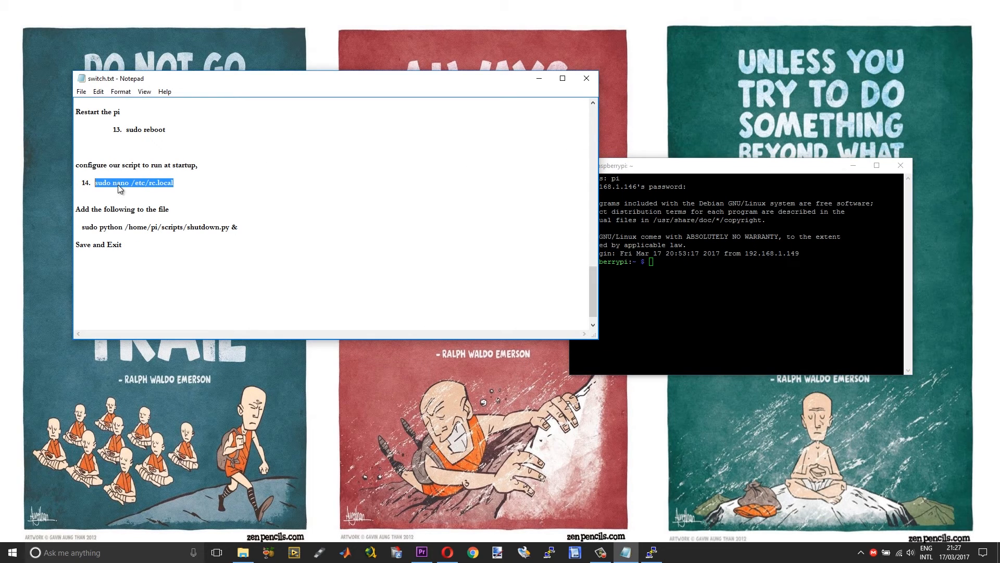
Step: Edit /etc/rc.local to add 'sudo python /home/pi/scripts/shutdown.py &' and save it
type("sudo nano /etc/rc.local")
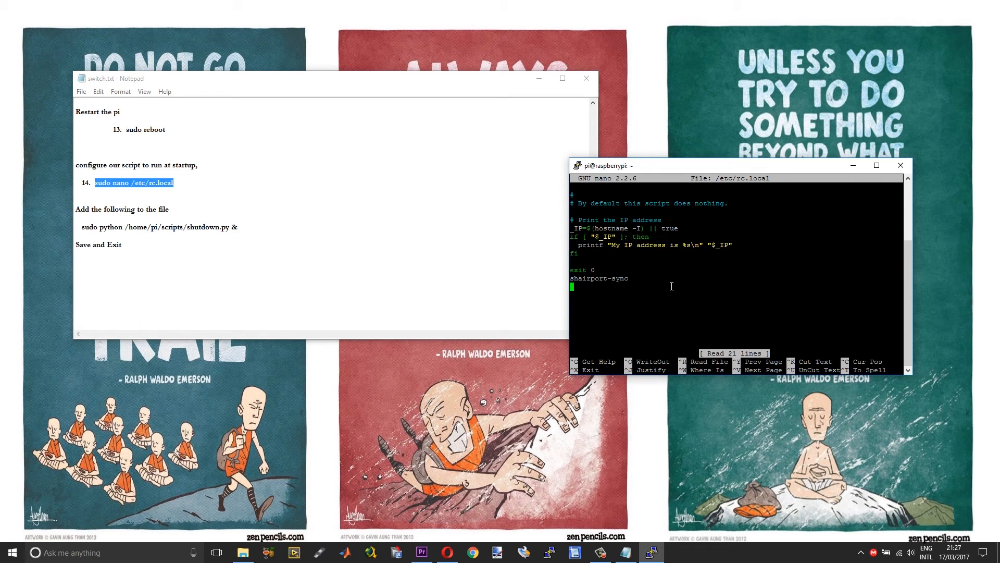
mouse_move(648, 311)
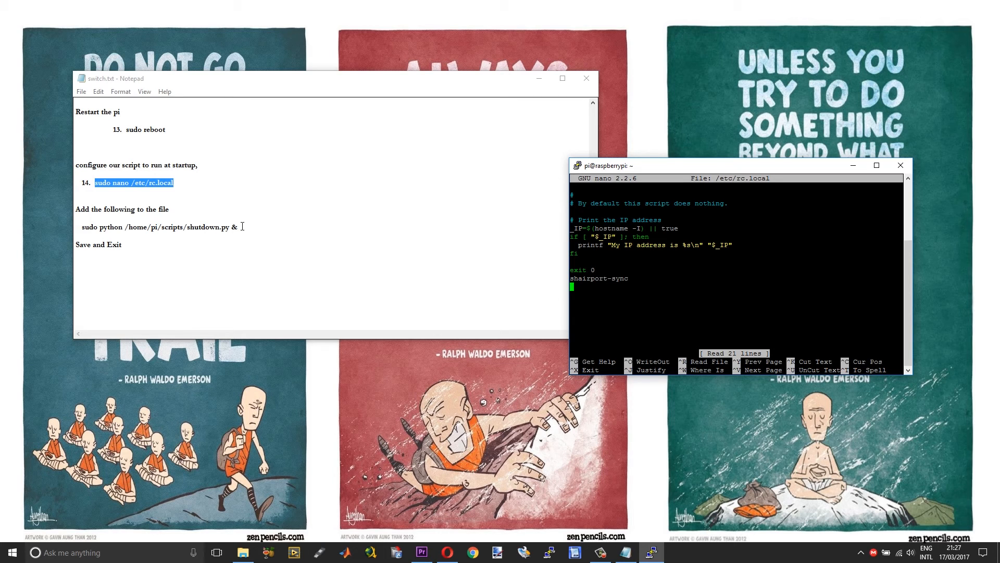
left_click(159, 226)
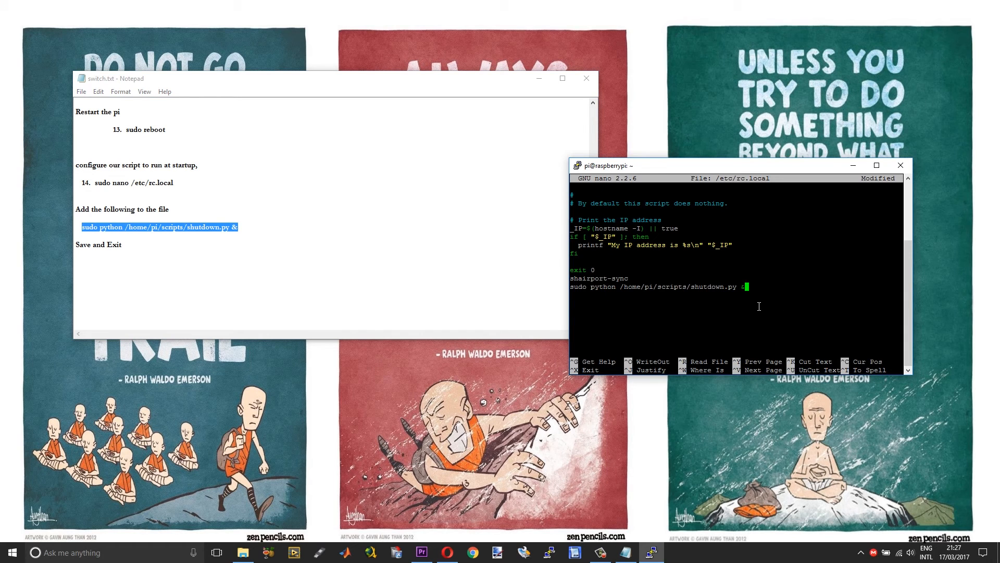
key("ctrl+x")
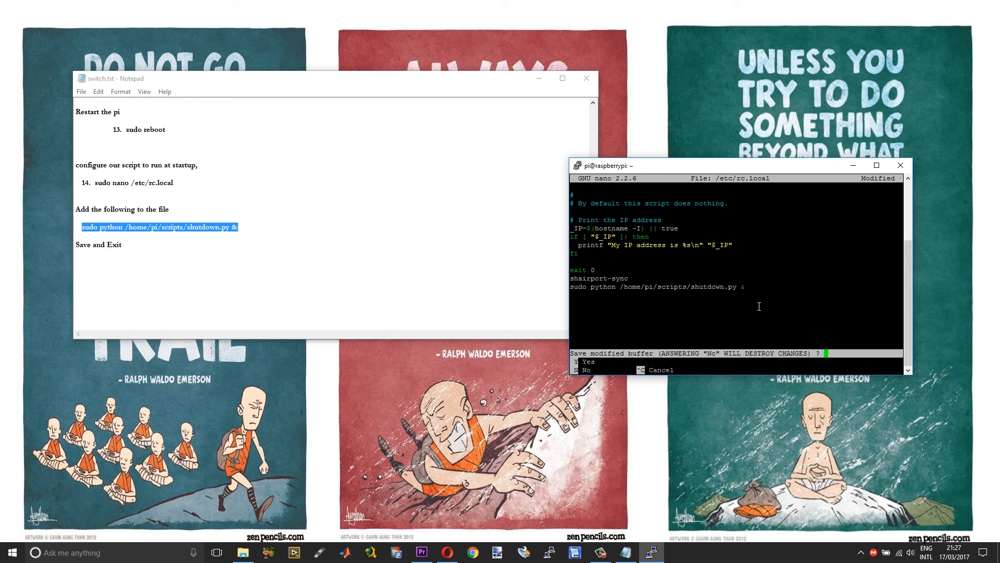
key("y")
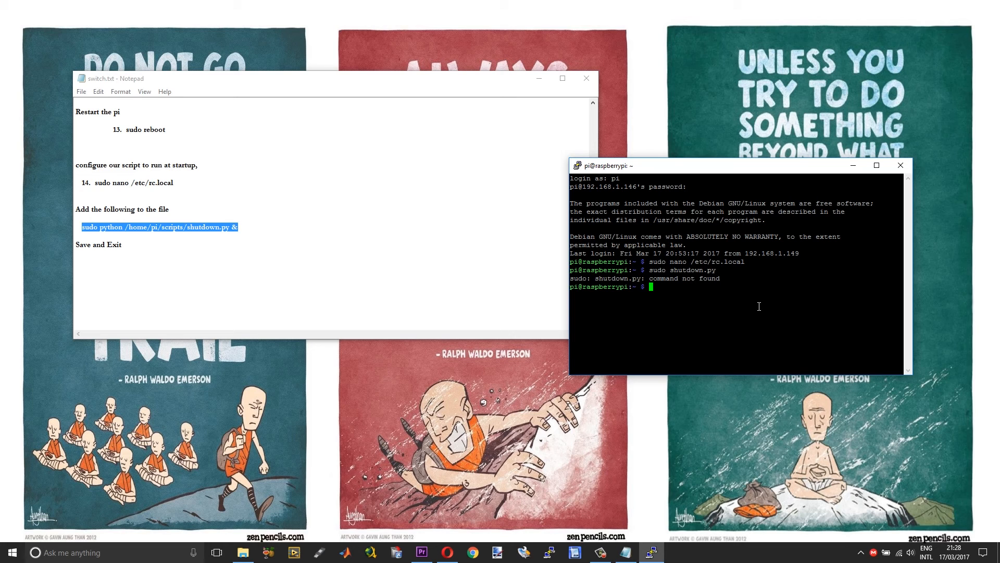
Step: Begin typing a new 'su...' command after the 'command not found' error
type("su")
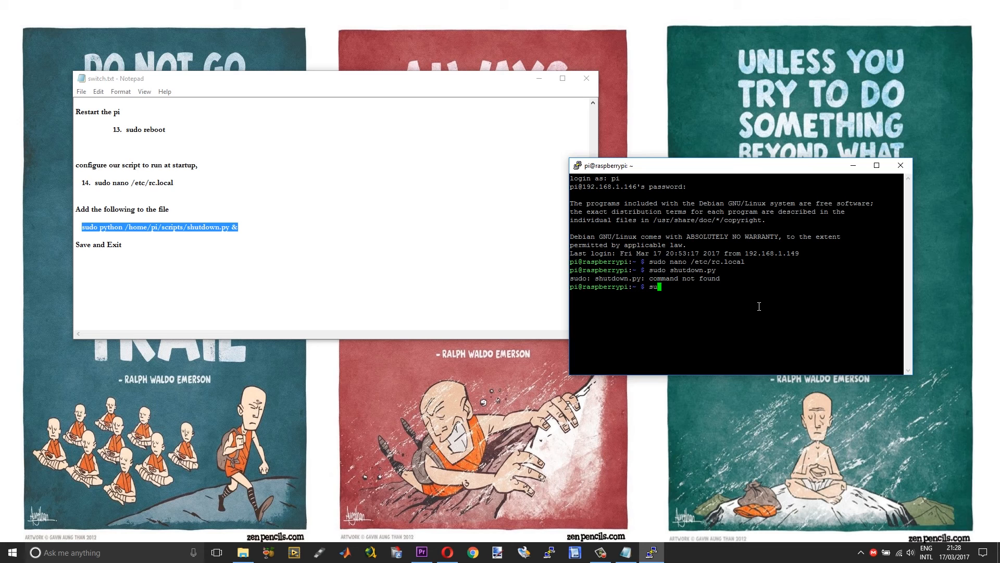